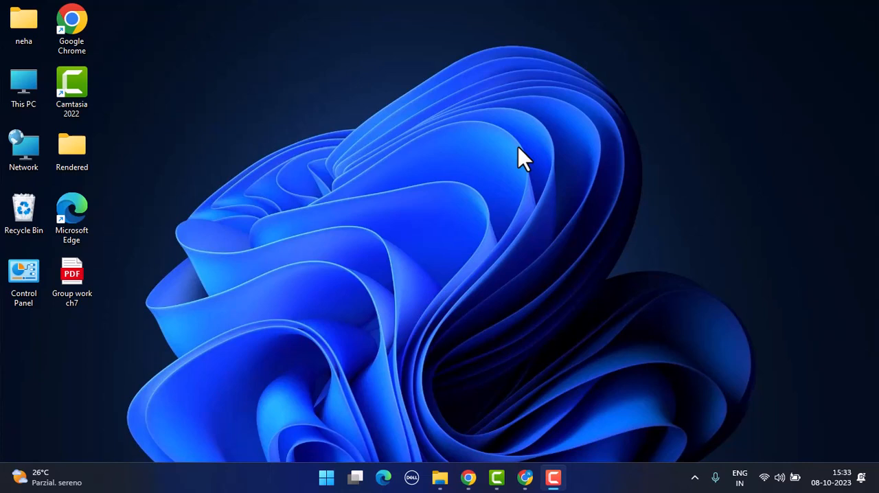
mouse_move(689, 177)
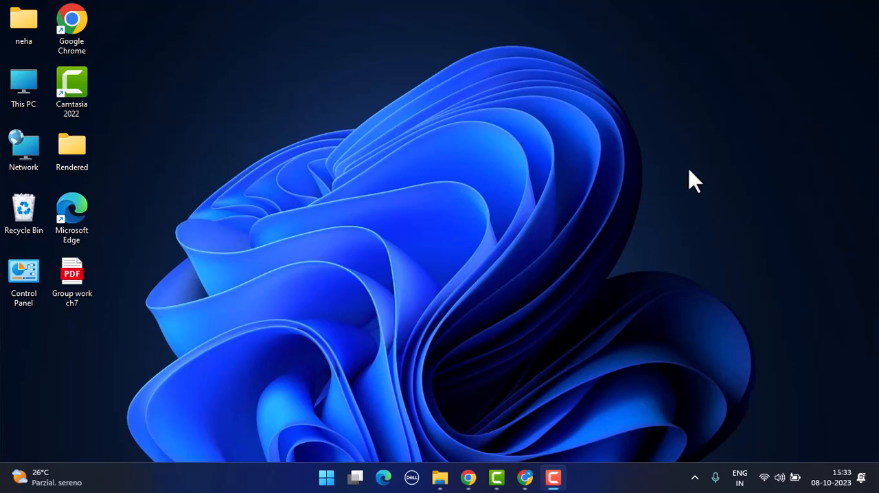
mouse_move(657, 337)
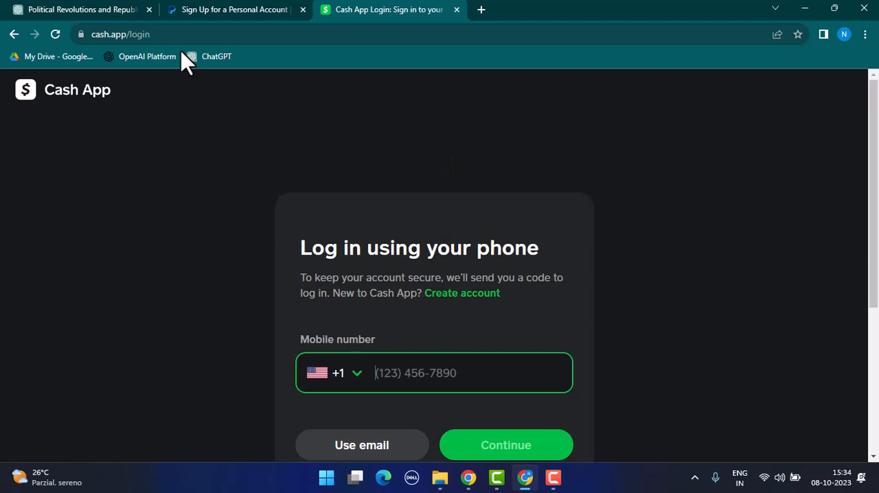
mouse_move(272, 102)
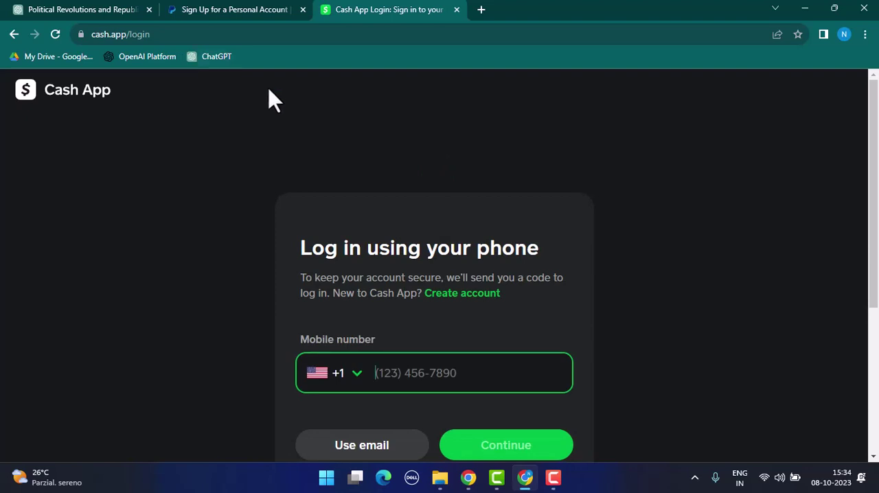
Choose the UK +44 country code, autofill the saved mobile number and continue to the code step.
scroll(down, 3)
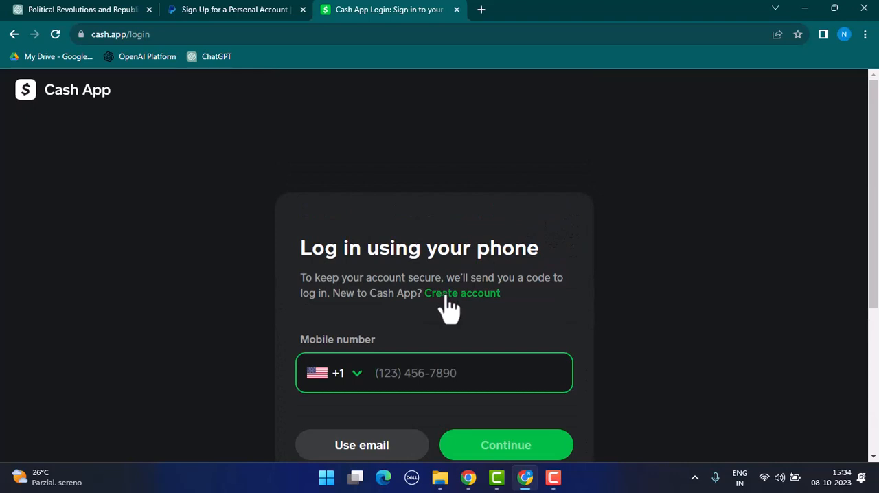
mouse_move(452, 299)
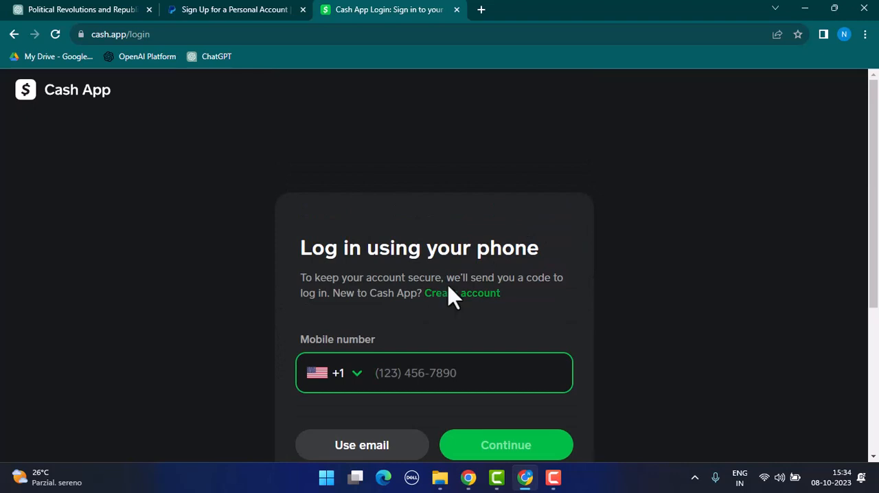
scroll(down, 3)
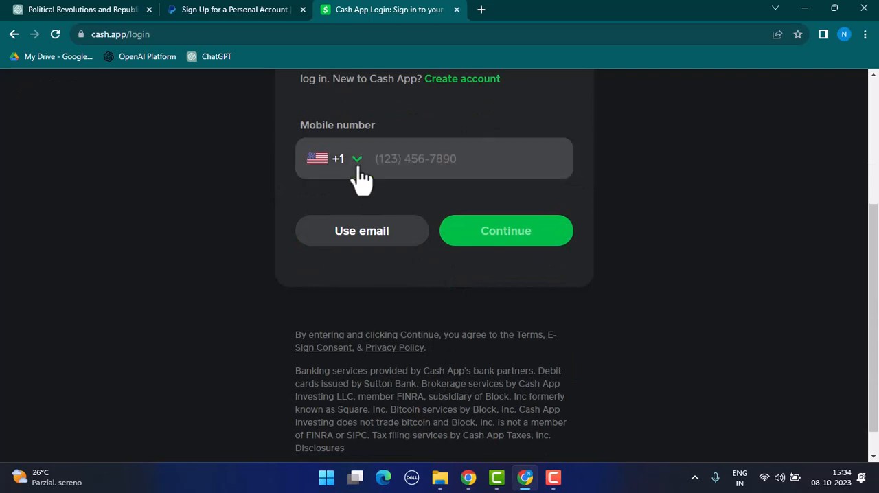
click(426, 159)
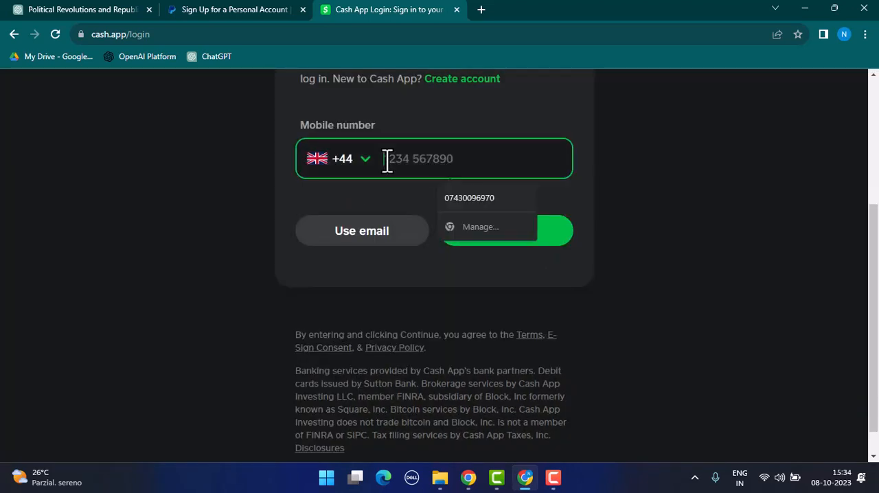
click(470, 198)
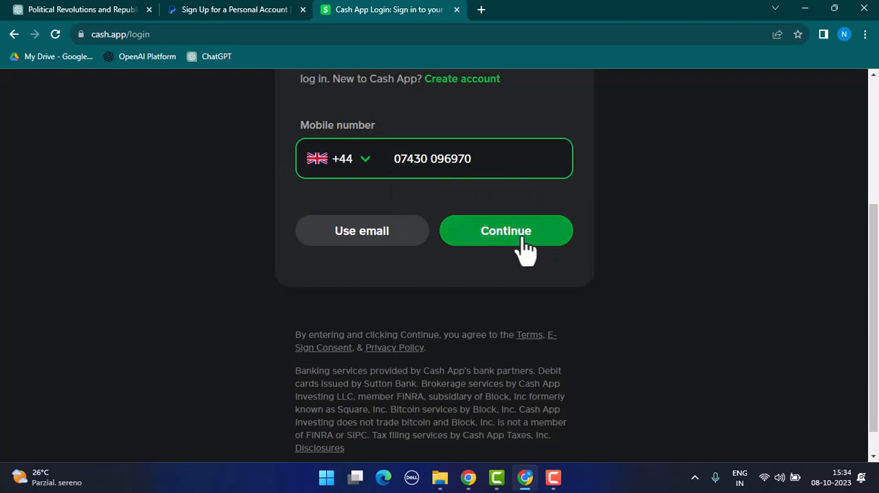
click(505, 231)
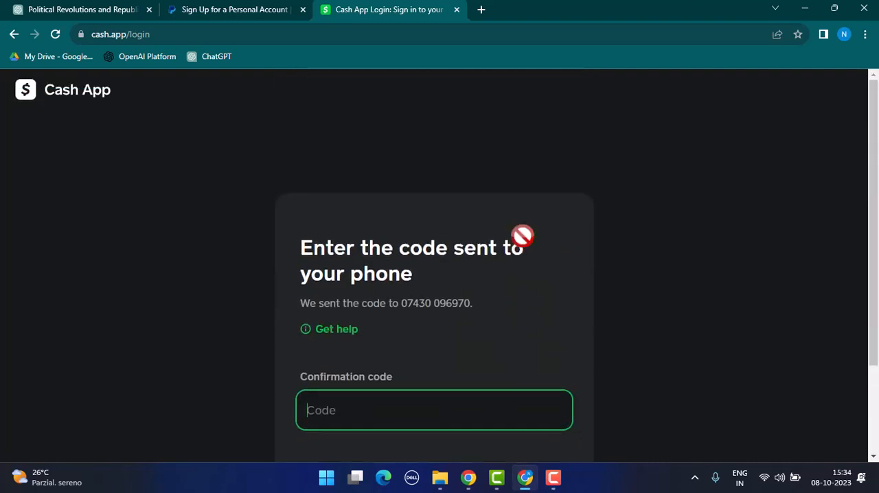
Attempt the confirmation code, landing on Confirm your phone number with a code-mismatch warning.
scroll(down, 3)
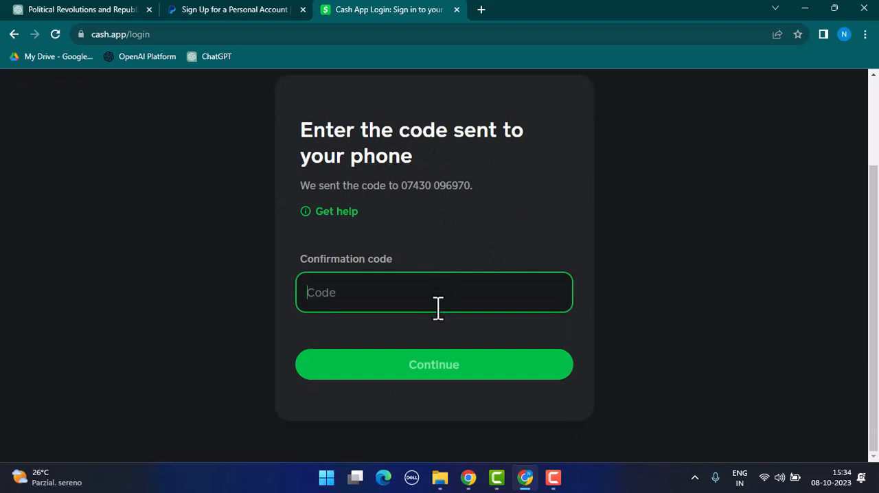
click(434, 366)
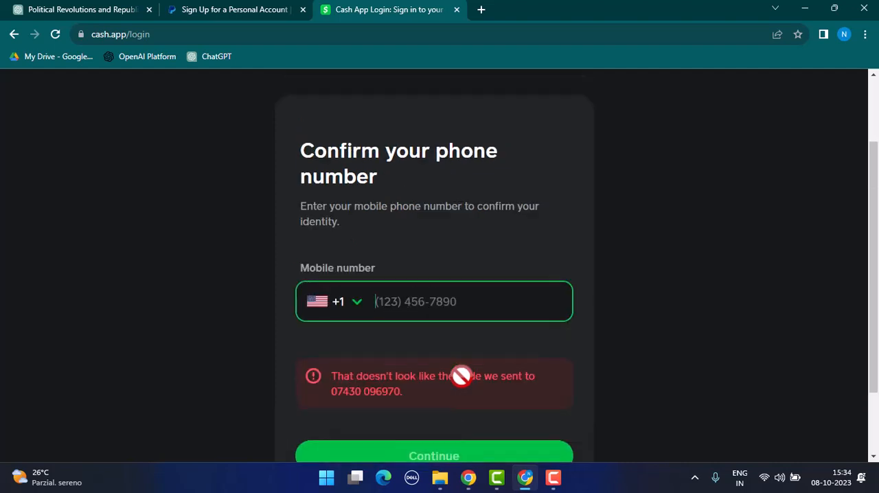
scroll(up, 3)
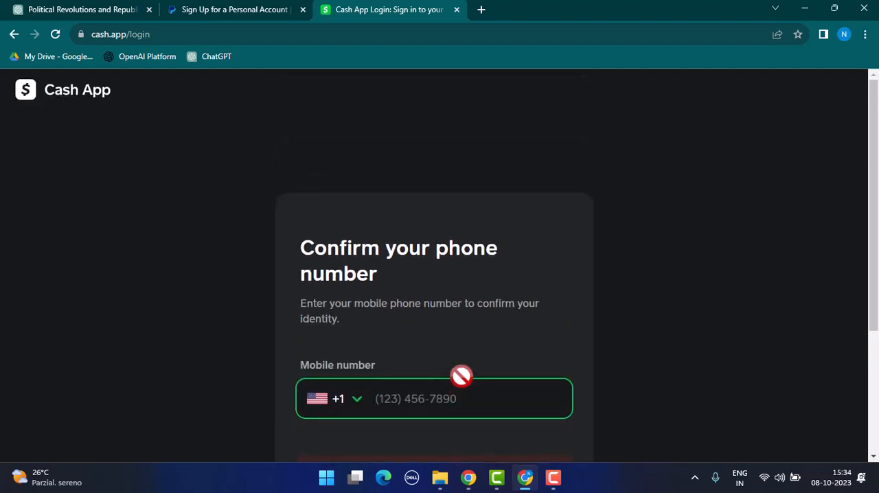